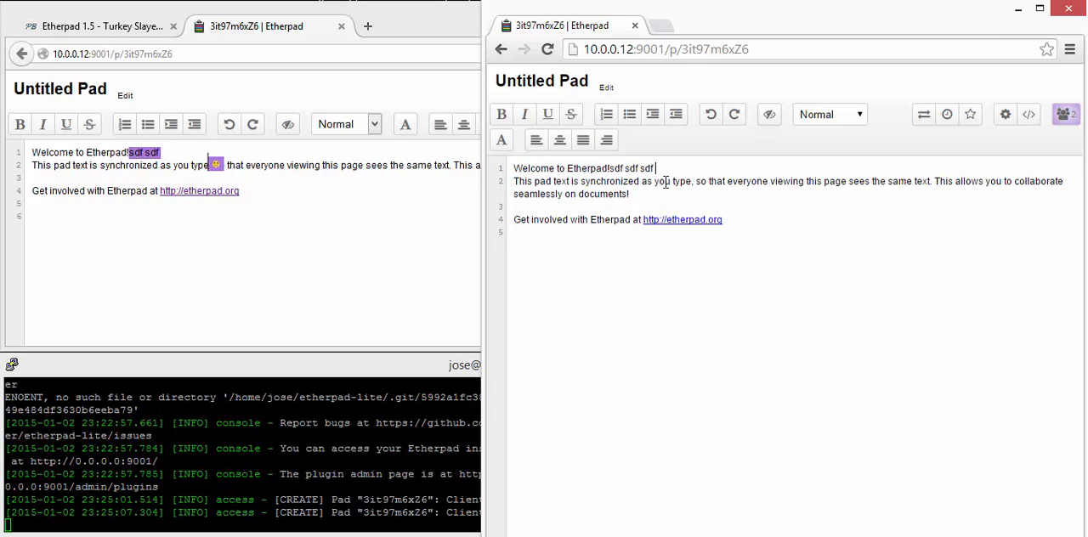
# Type 'sd fsdf sdf' into the shared pad to show it syncing live
pyautogui.write('sd fsdf sdf')
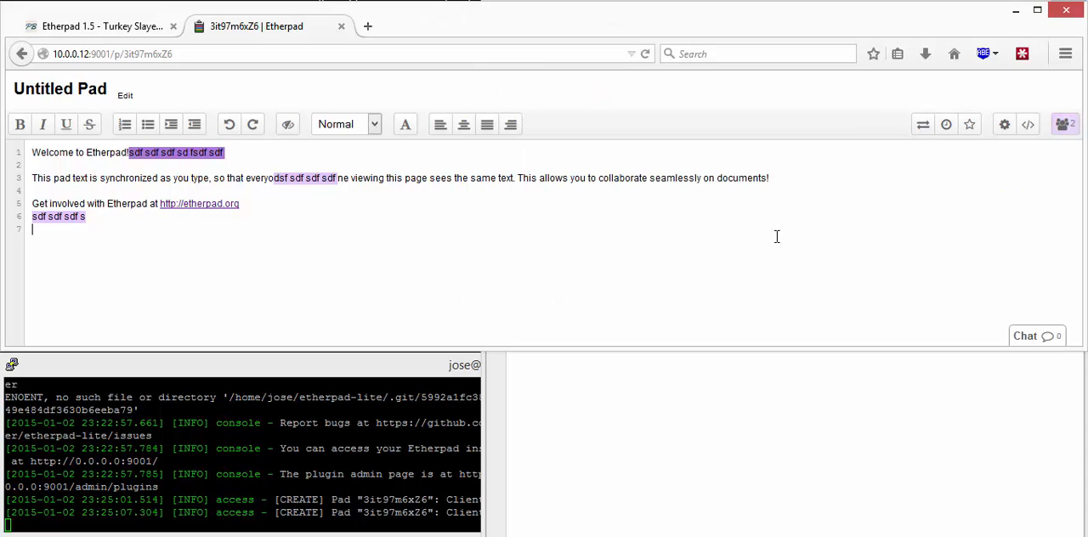
# Center-align the welcome line at the top of the pad
pyautogui.click(923, 124)
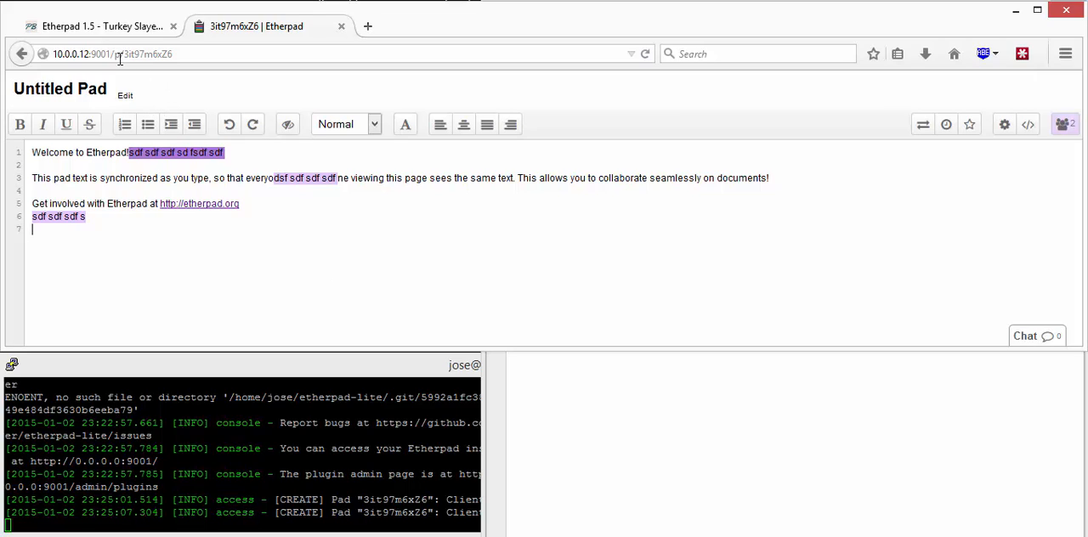
pyautogui.moveTo(406, 125)
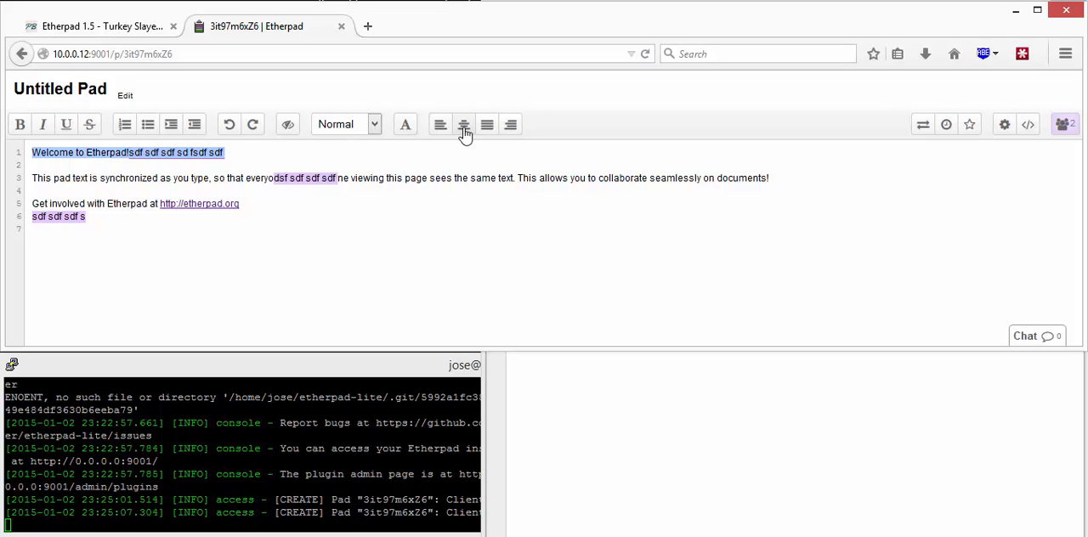
pyautogui.click(464, 124)
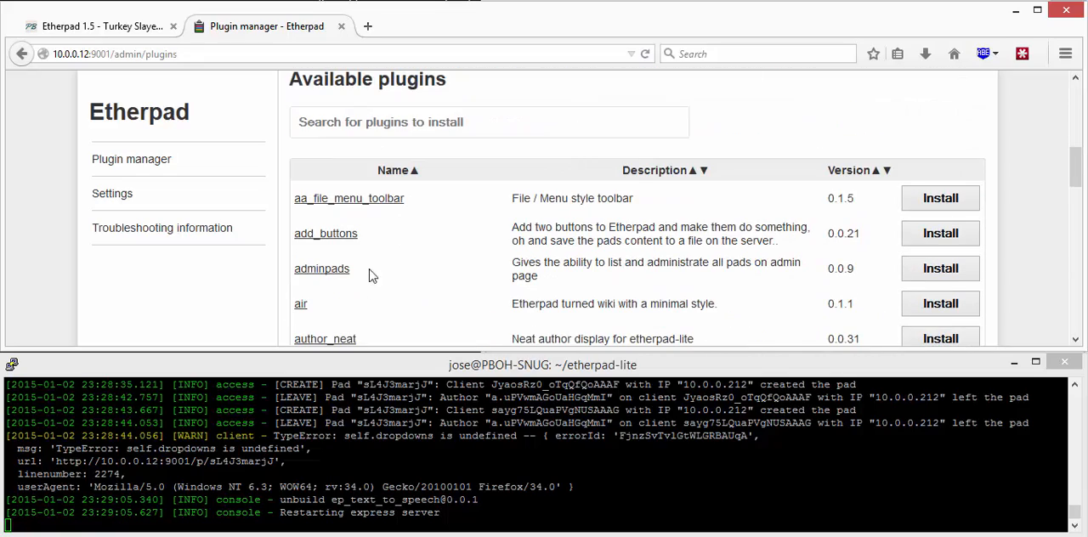
# Scroll through the Available plugins list to find ep_comments_page
pyautogui.scroll(-3)
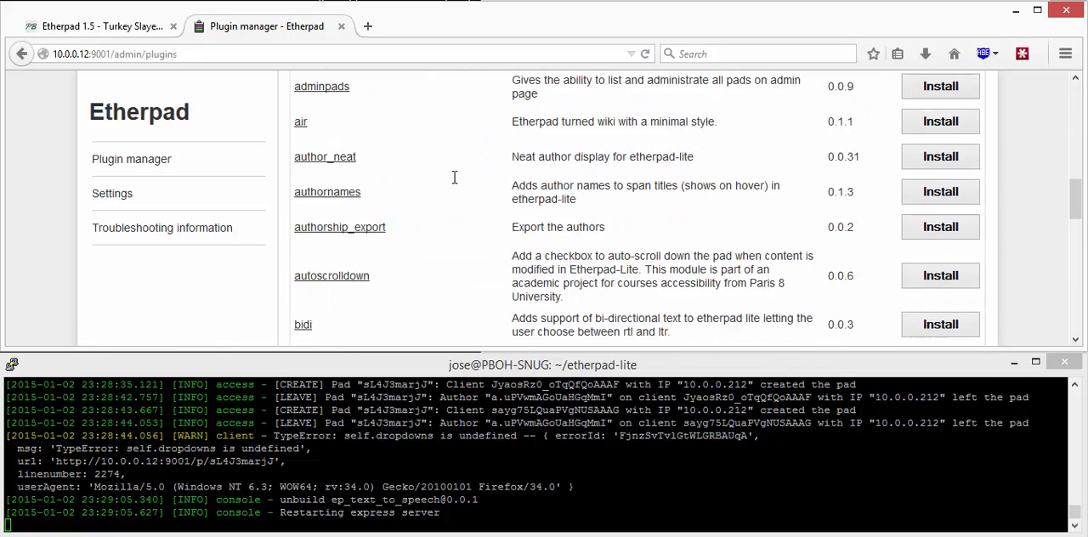
pyautogui.scroll(-3)
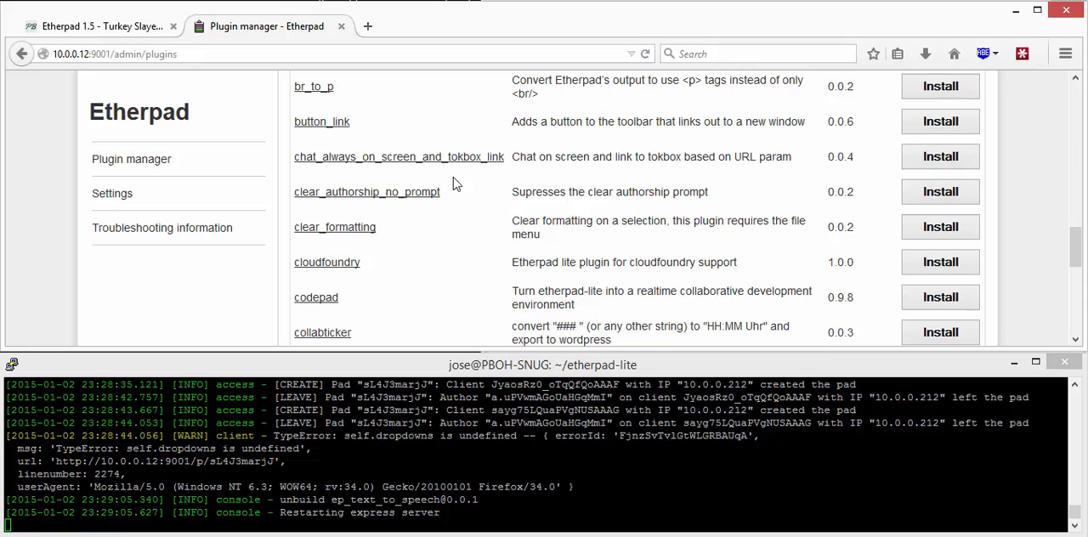
pyautogui.scroll(-3)
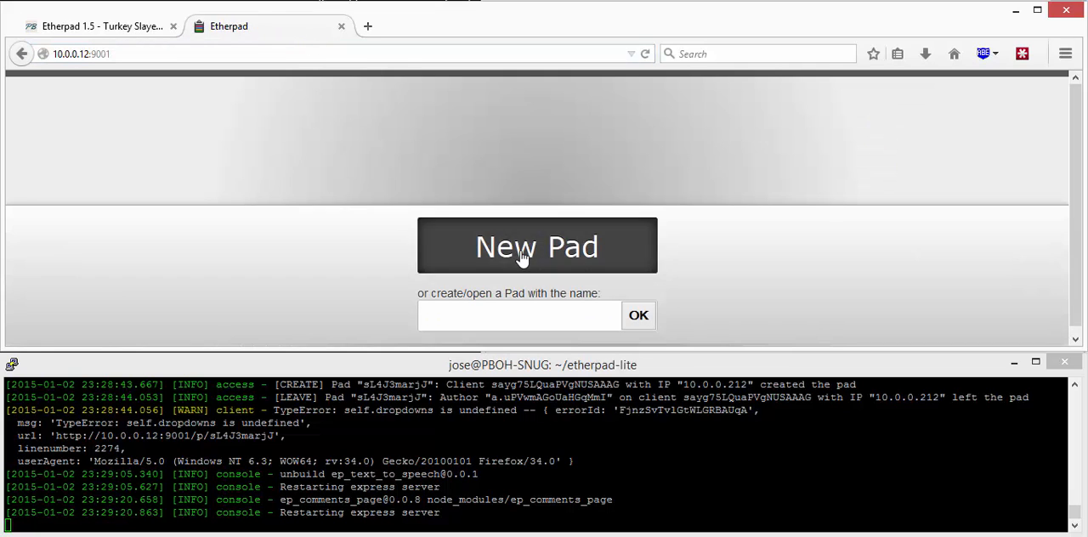
# Create a new pad and attach the comment 'sdf' to its text
pyautogui.click(537, 246)
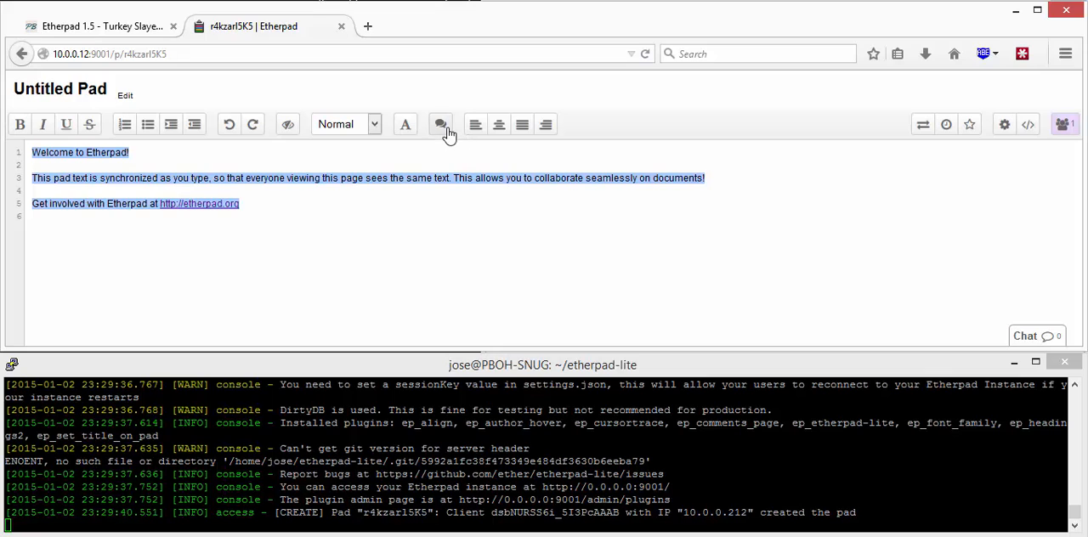
pyautogui.click(441, 124)
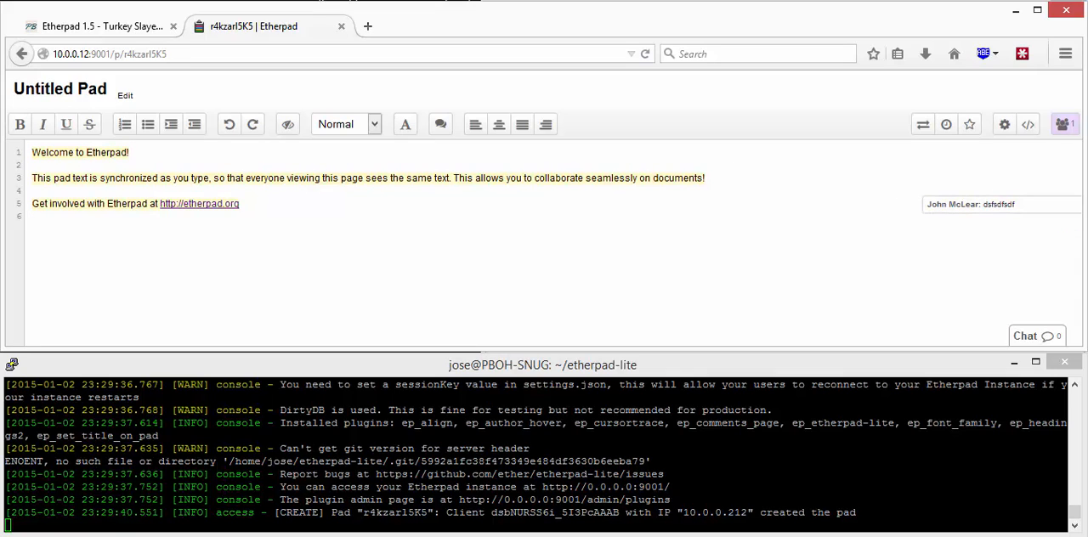
pyautogui.write('sdf')
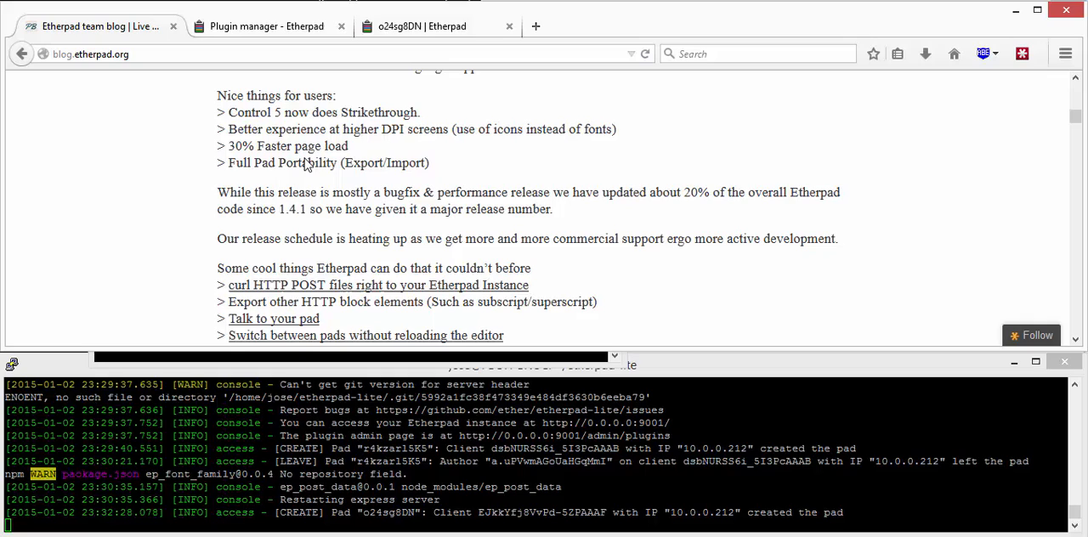
pyautogui.moveTo(293, 82)
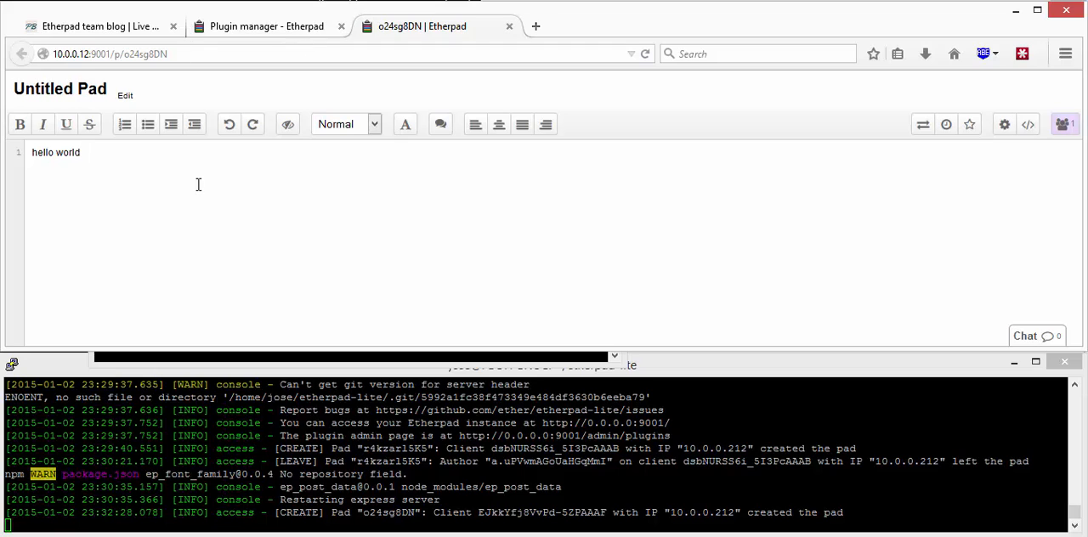
pyautogui.moveTo(868, 167)
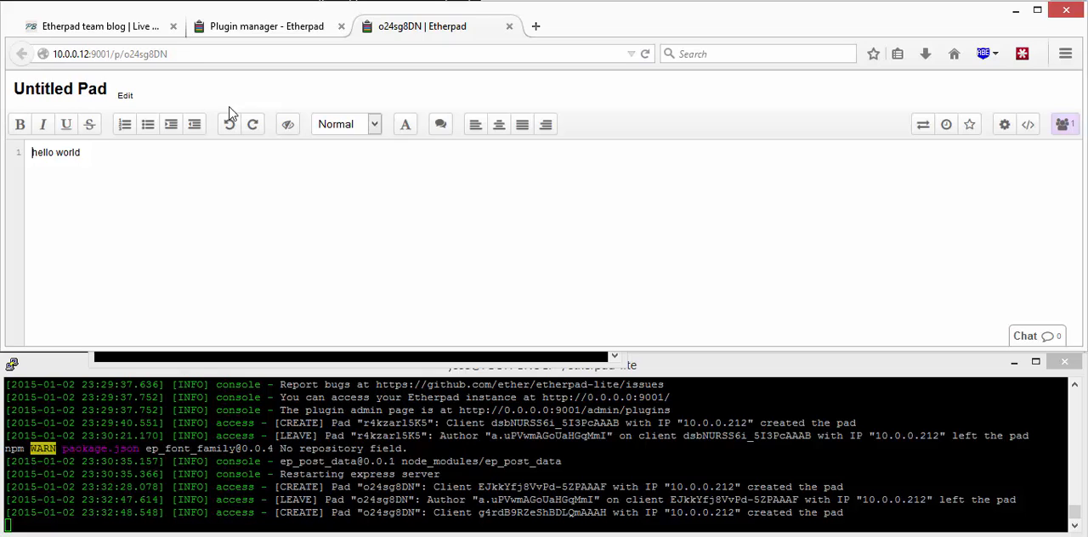
# Switch between the plugin manager and the o24sg8DN hello world pad tabs
pyautogui.click(267, 25)
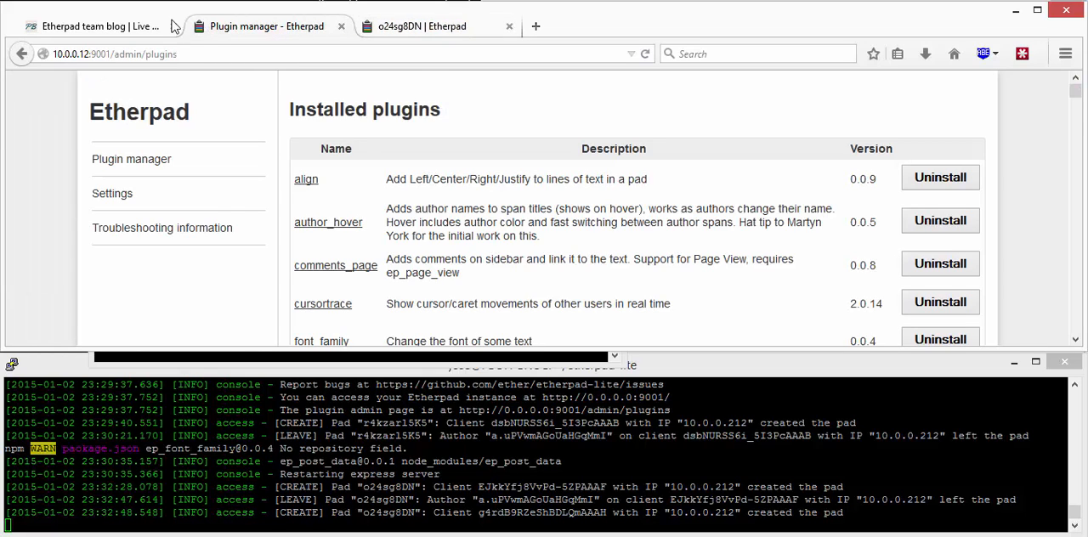
pyautogui.click(93, 27)
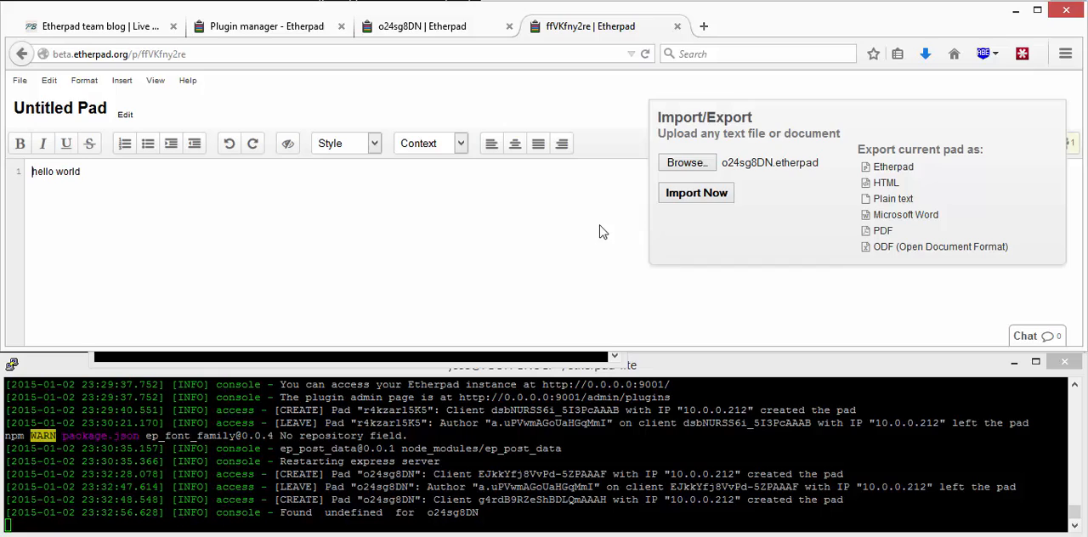
# Close Import/Export and view the imported pad's timeslider at Version 0
pyautogui.click(923, 136)
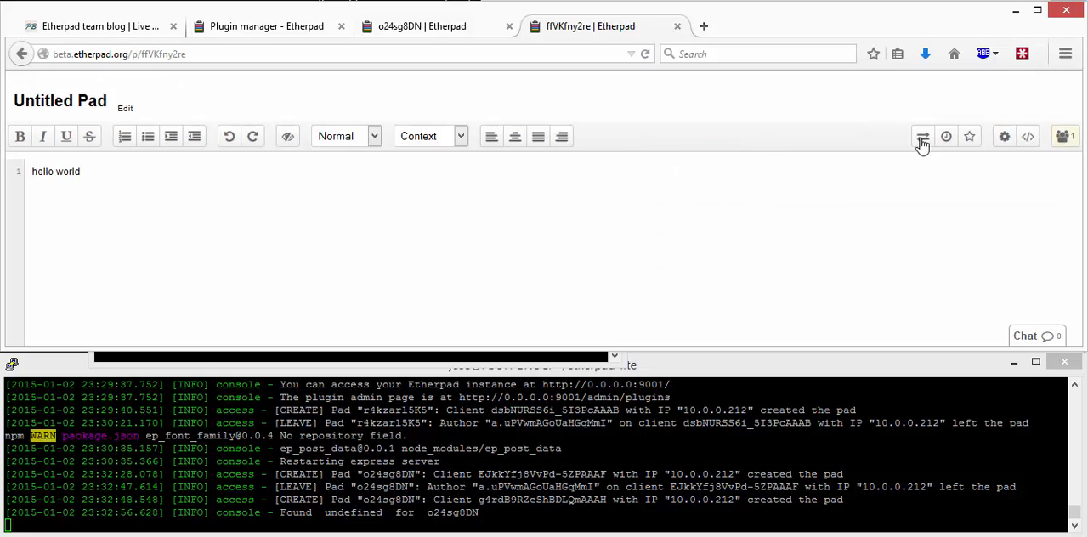
pyautogui.click(923, 136)
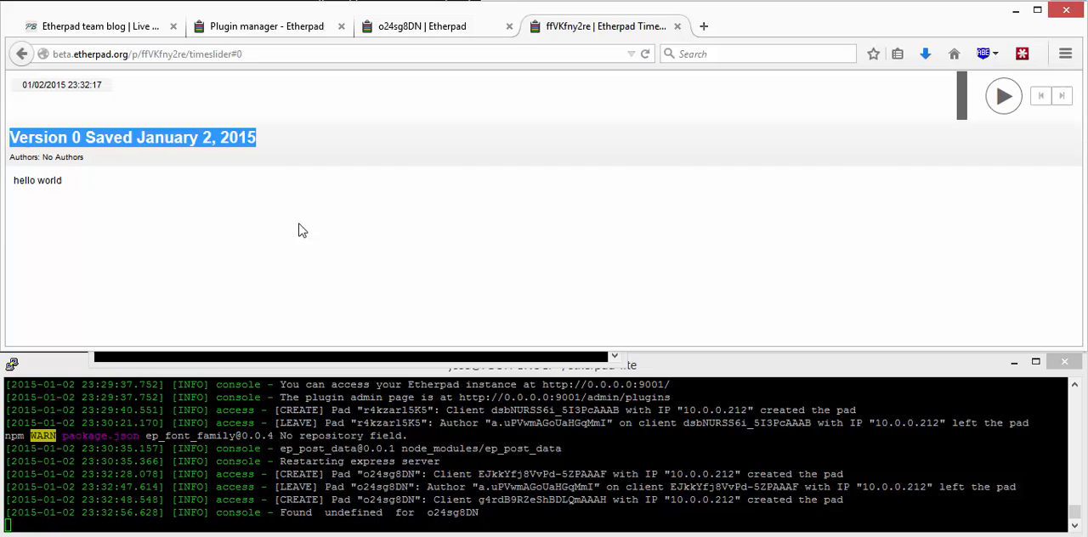
pyautogui.click(166, 216)
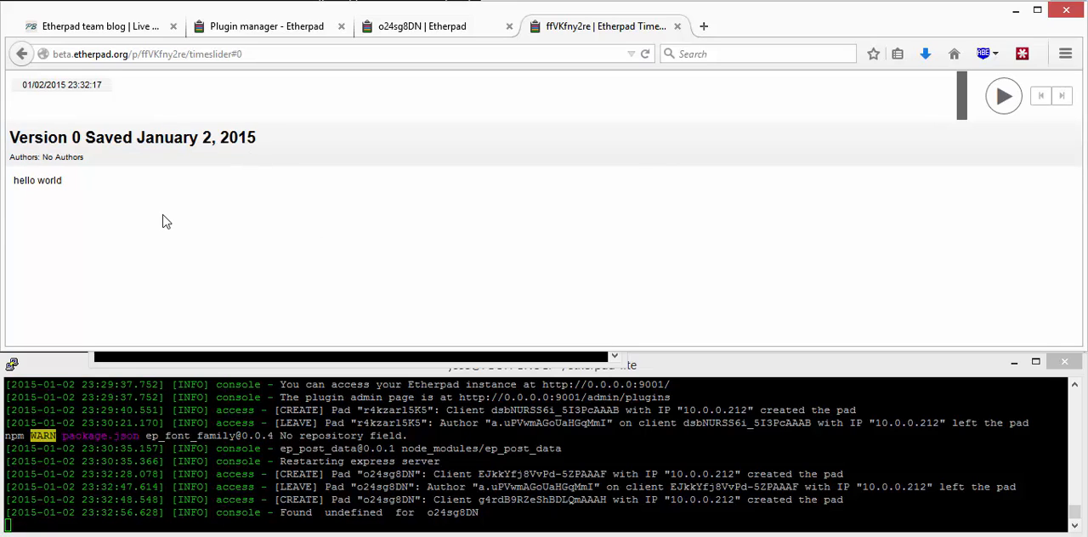
pyautogui.moveTo(165, 226)
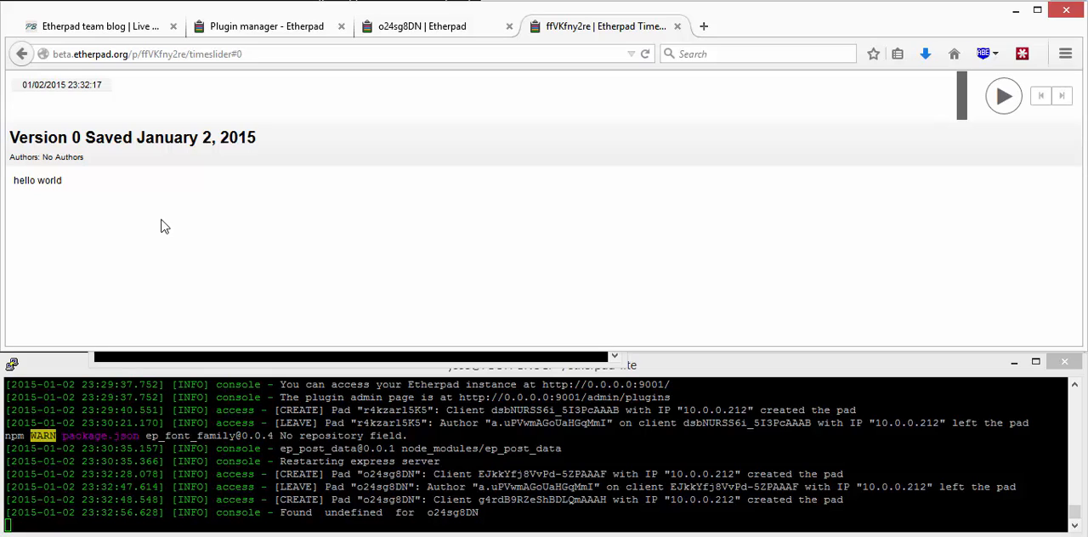
pyautogui.moveTo(162, 243)
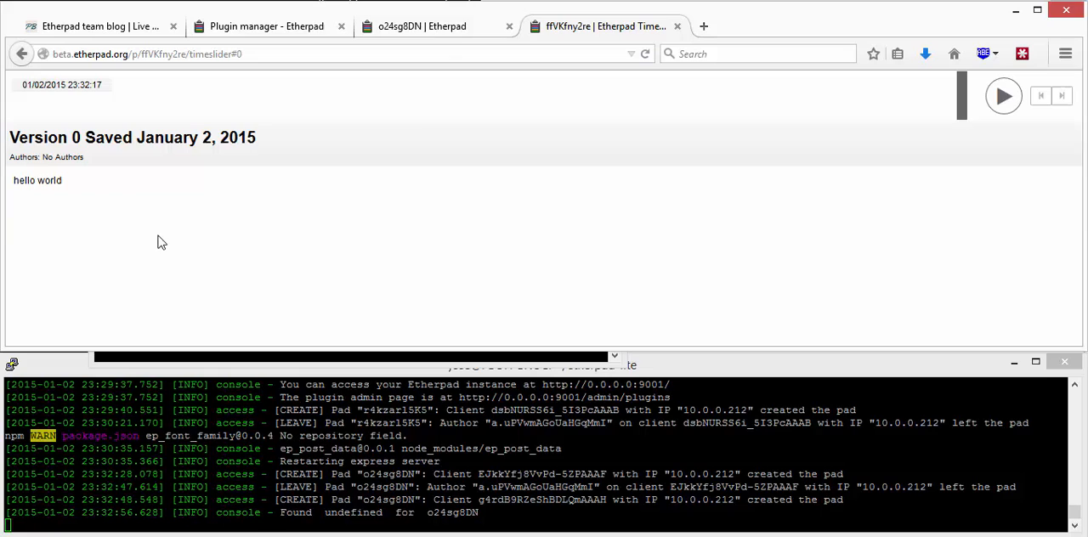
pyautogui.click(422, 26)
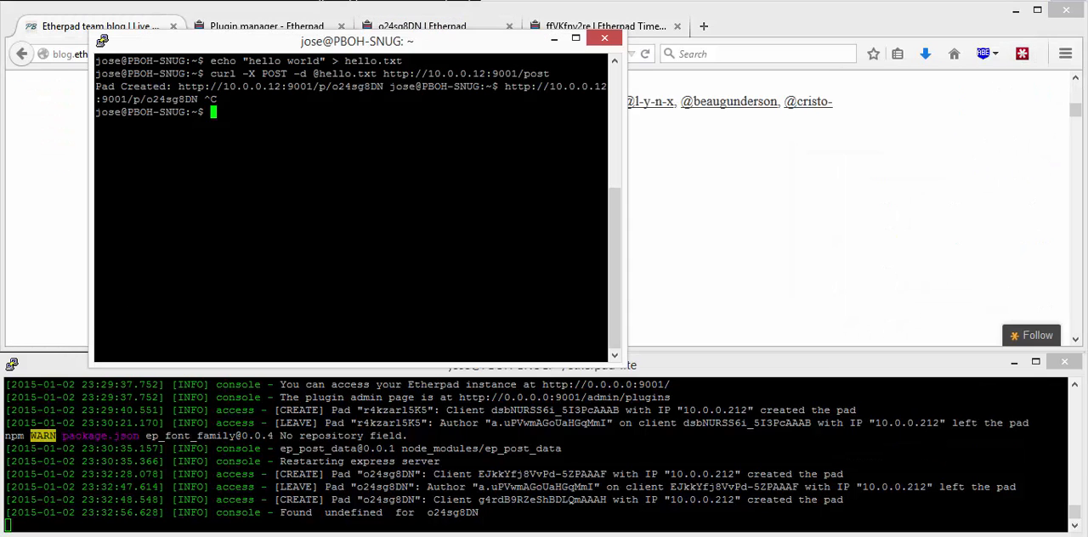
# Enter 'cd etherpad-lite' at the PuTTY prompt
pyautogui.write('cd etherpad-lite')
pyautogui.click(329, 53)
pyautogui.write('10.0.0.12:9001/t')
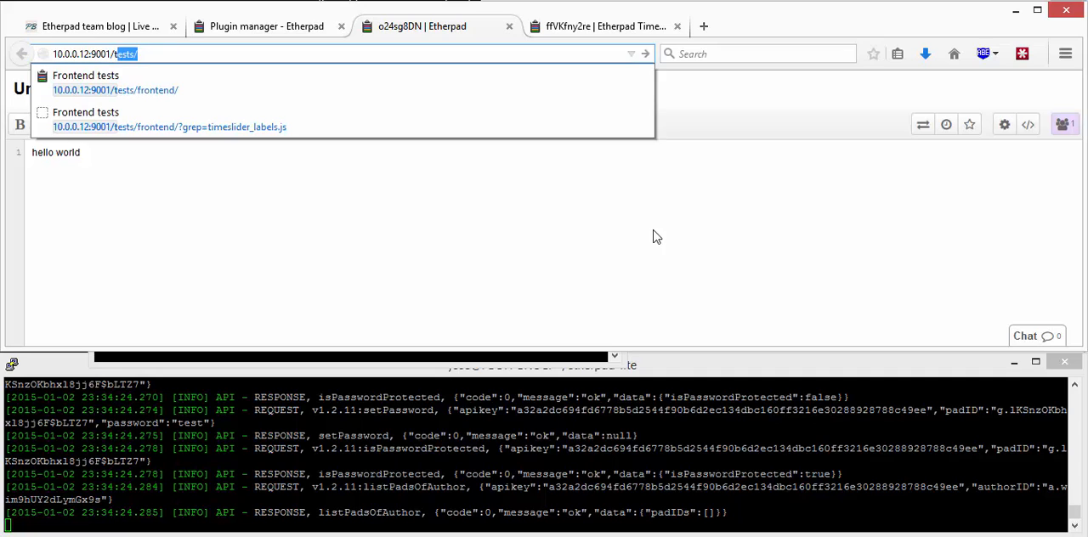
# Open the frontend tests at 10.0.0.12:9001/tests/ and run Alignment of Text
pyautogui.click(115, 89)
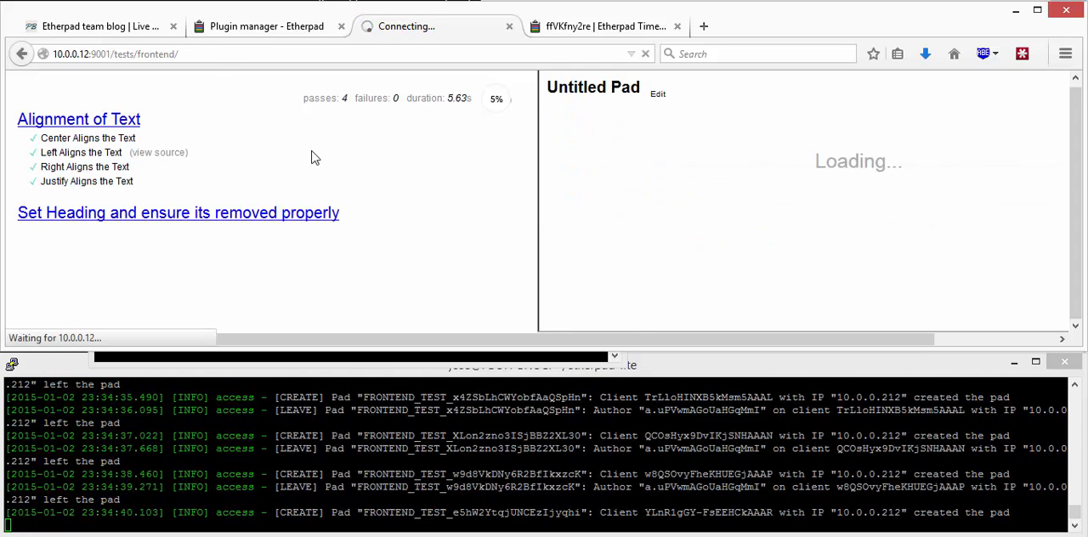
pyautogui.click(78, 119)
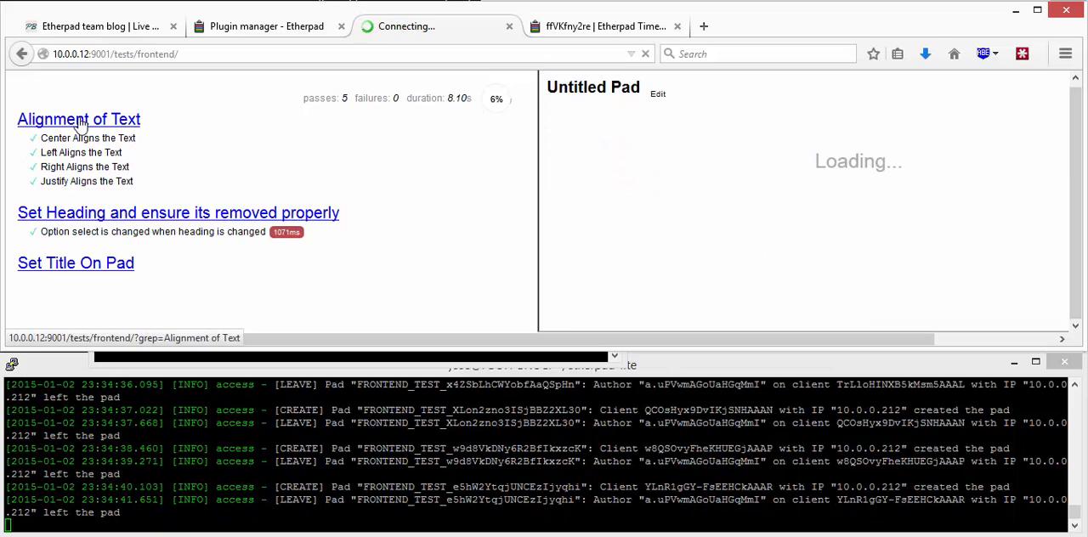